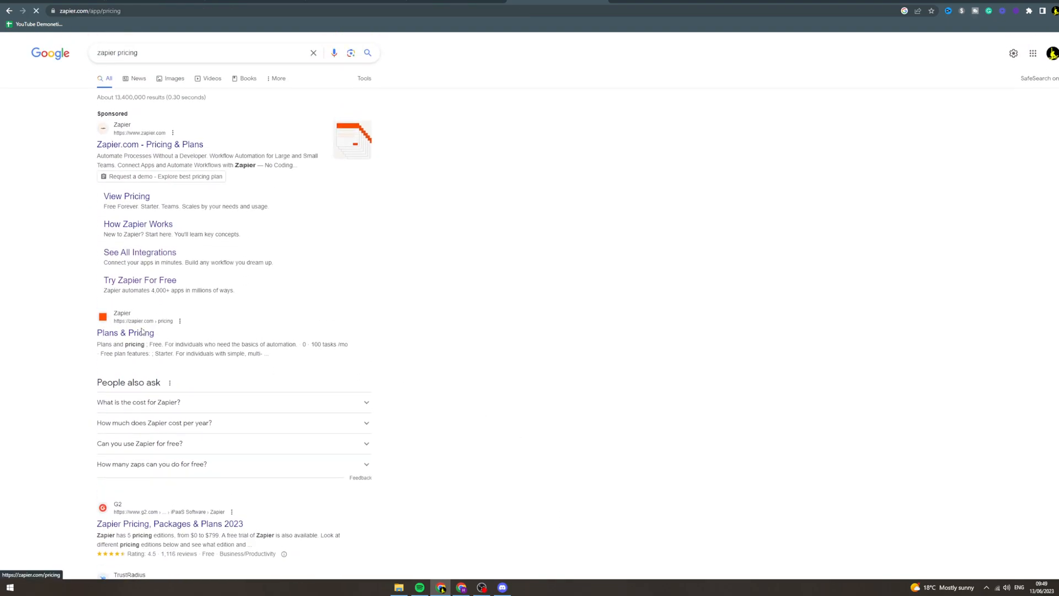
- Open plans and pricing and leave billing on monthly: Starter $29.99, Professional $73.50
left_click(125, 332)
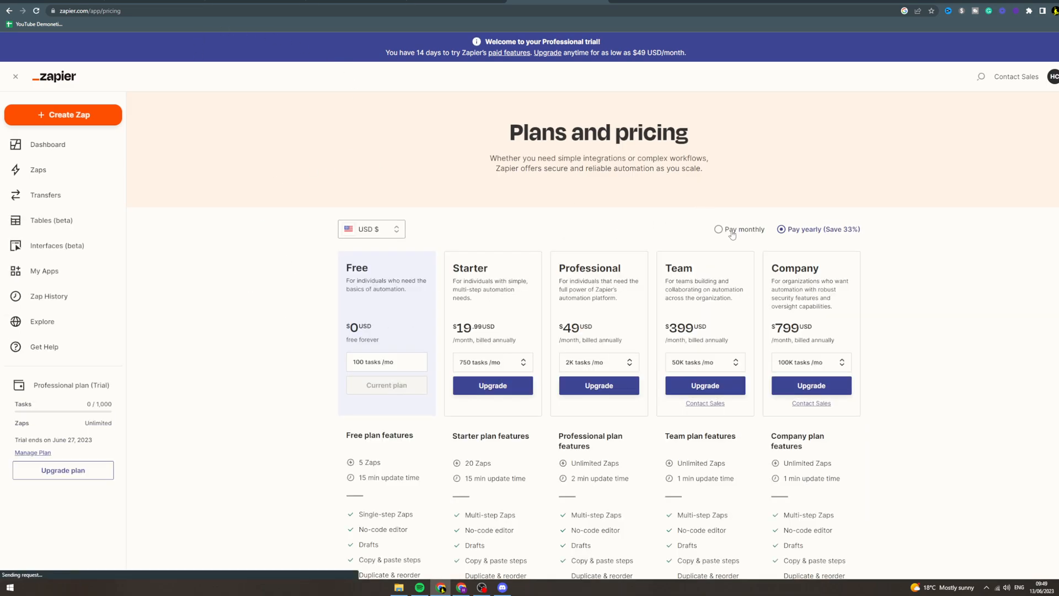
left_click(719, 229)
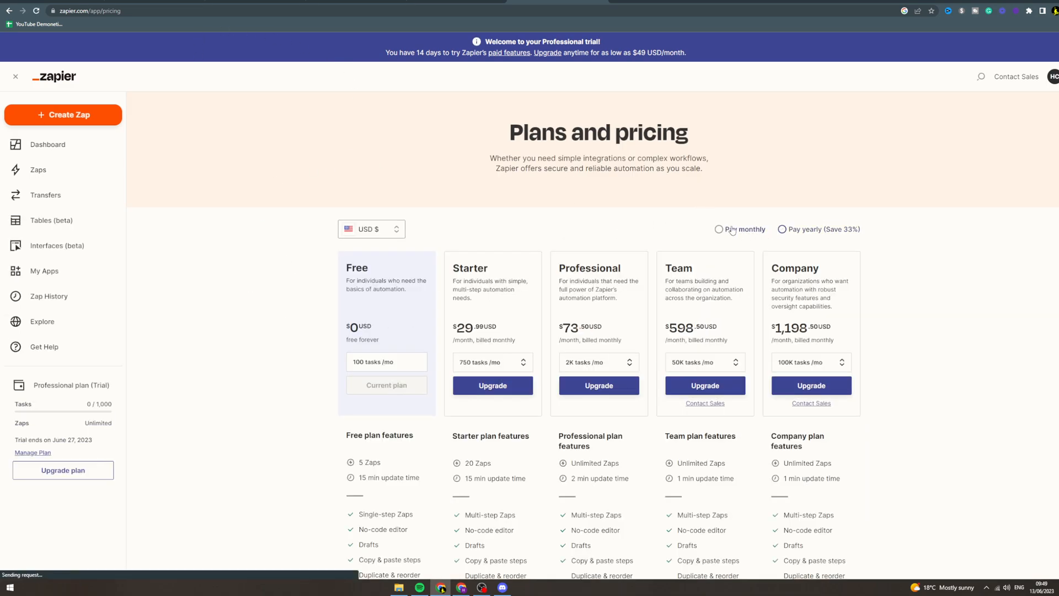
left_click(718, 229)
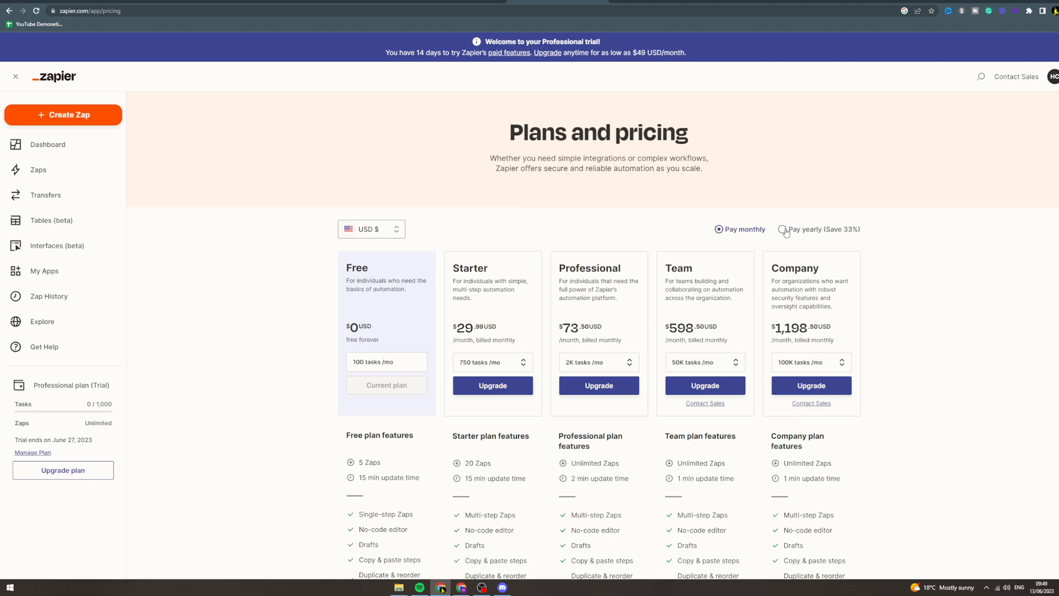
left_click(783, 229)
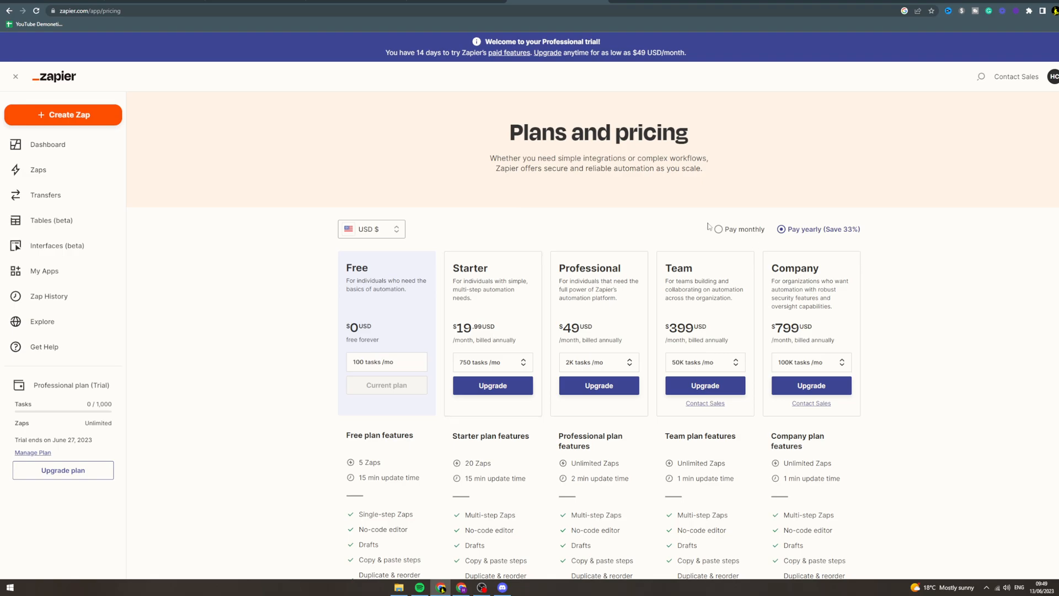
left_click(716, 171)
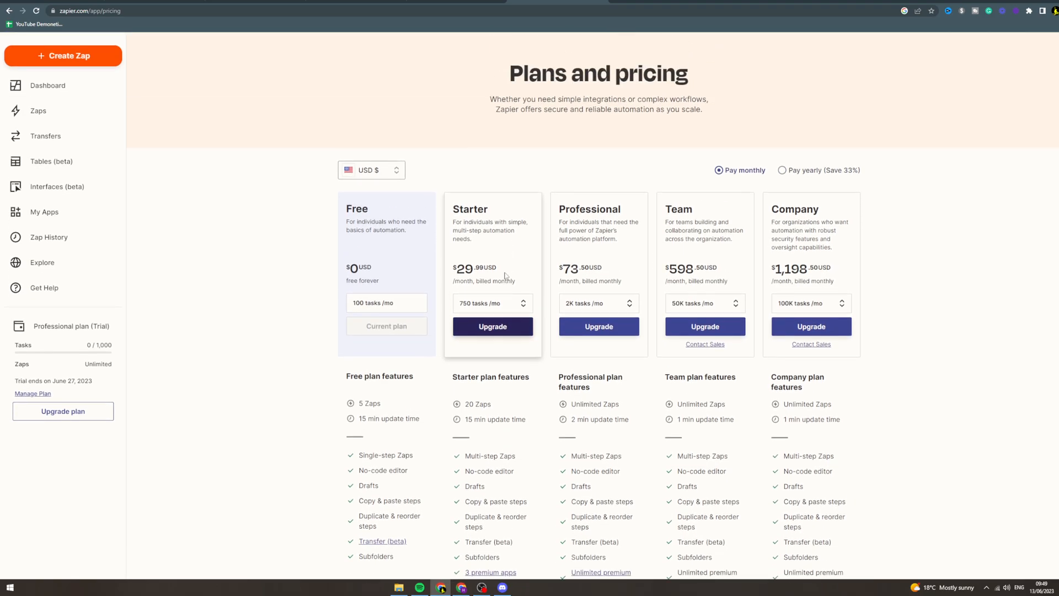
scroll("down", 3)
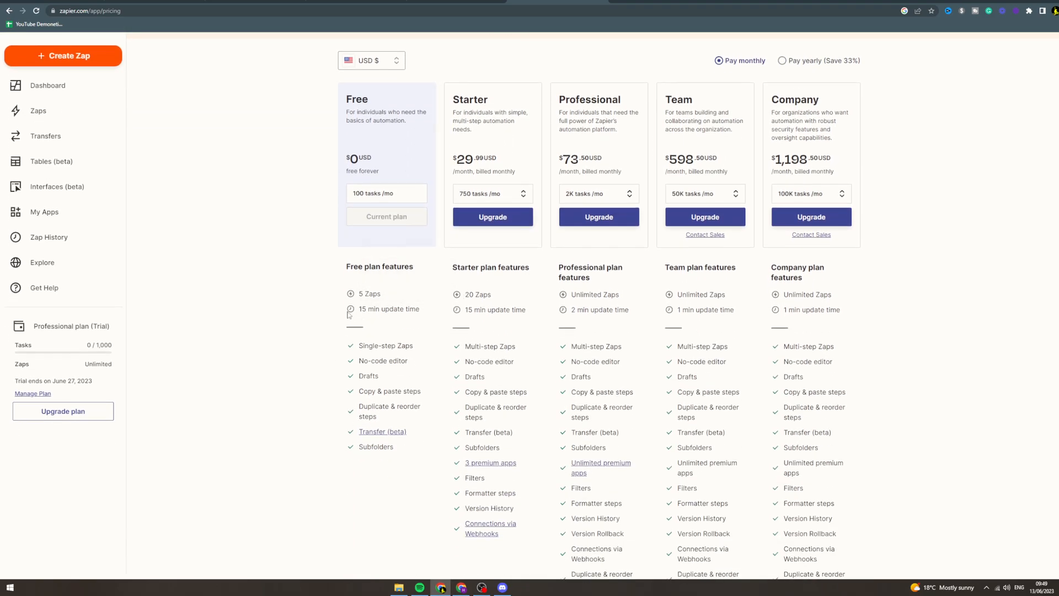
mouse_move(350, 309)
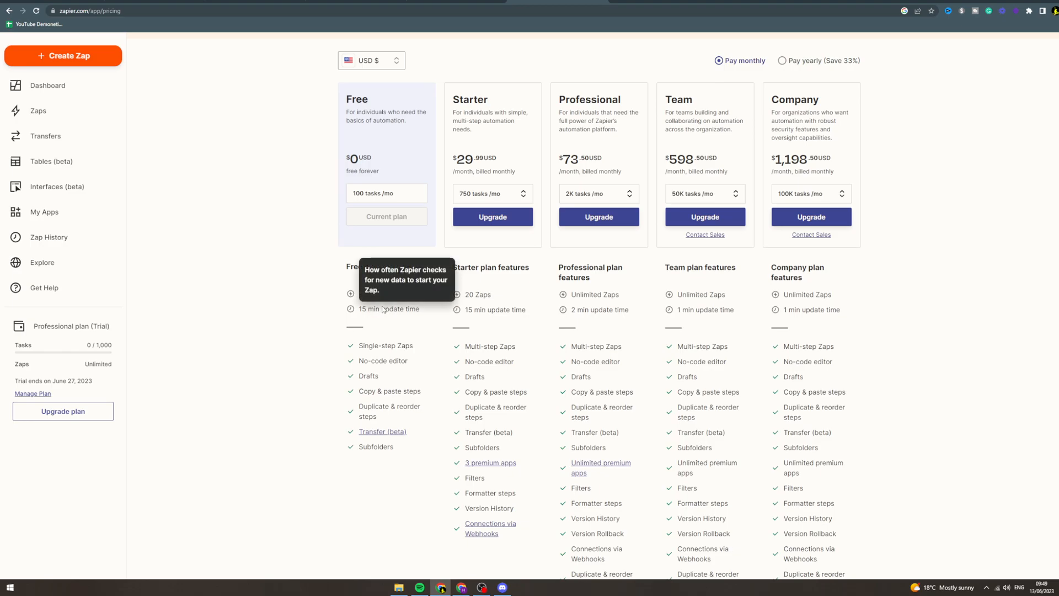
mouse_move(385, 345)
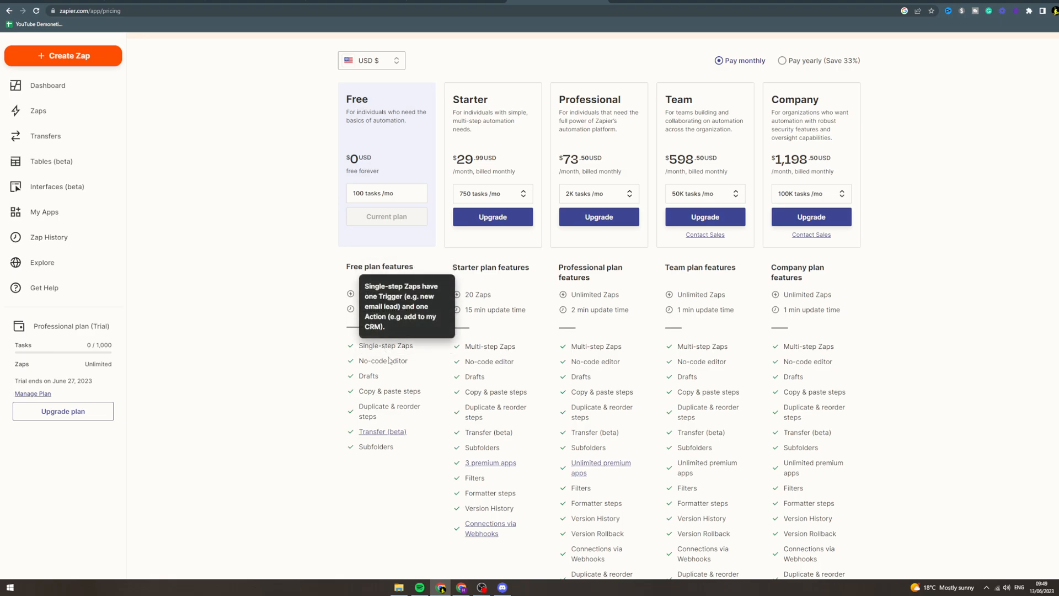
mouse_move(391, 409)
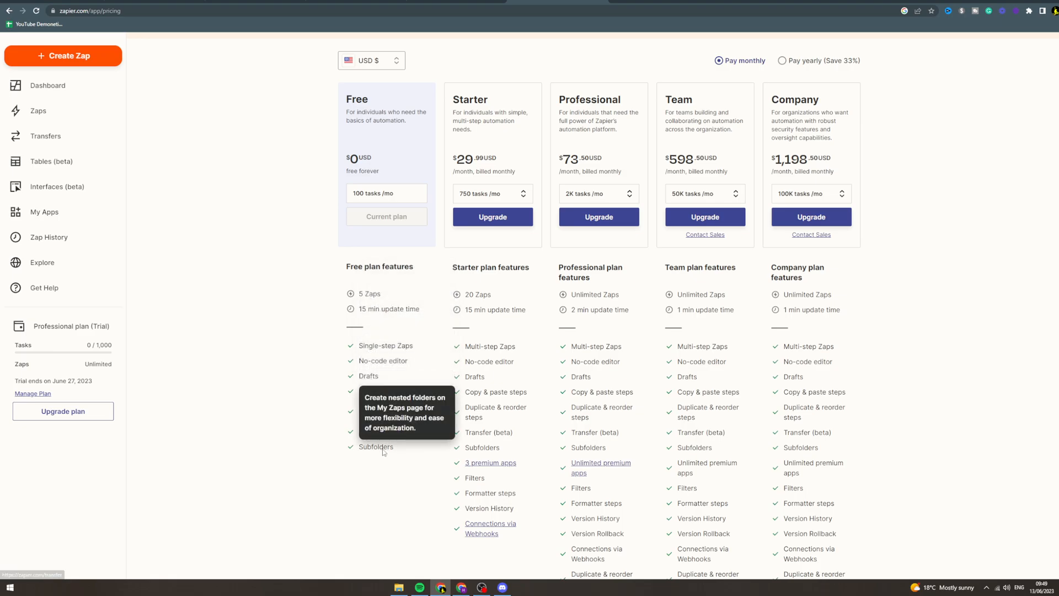
scroll("down", 3)
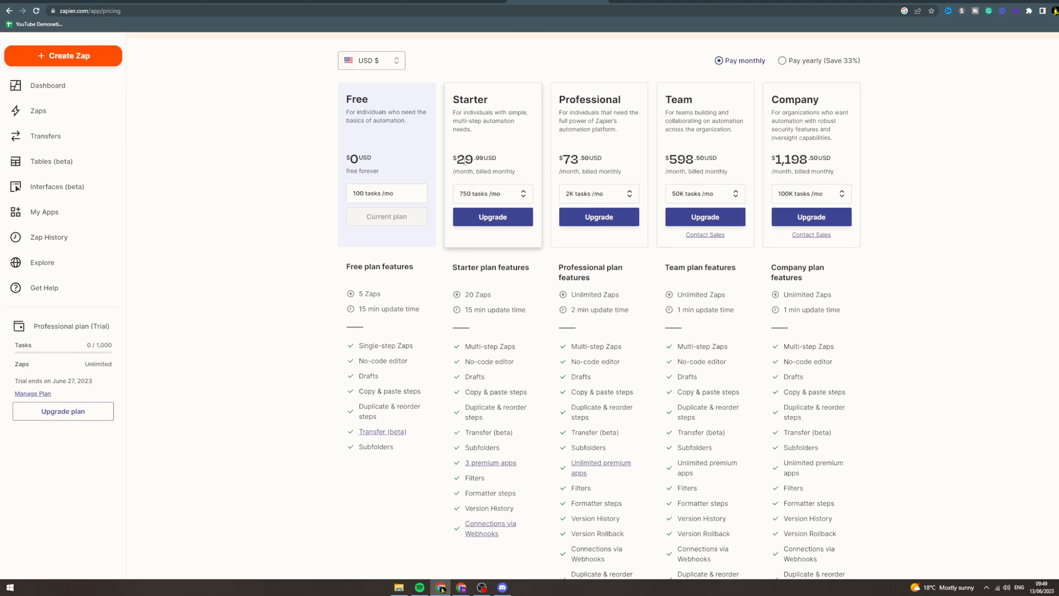
left_click(493, 193)
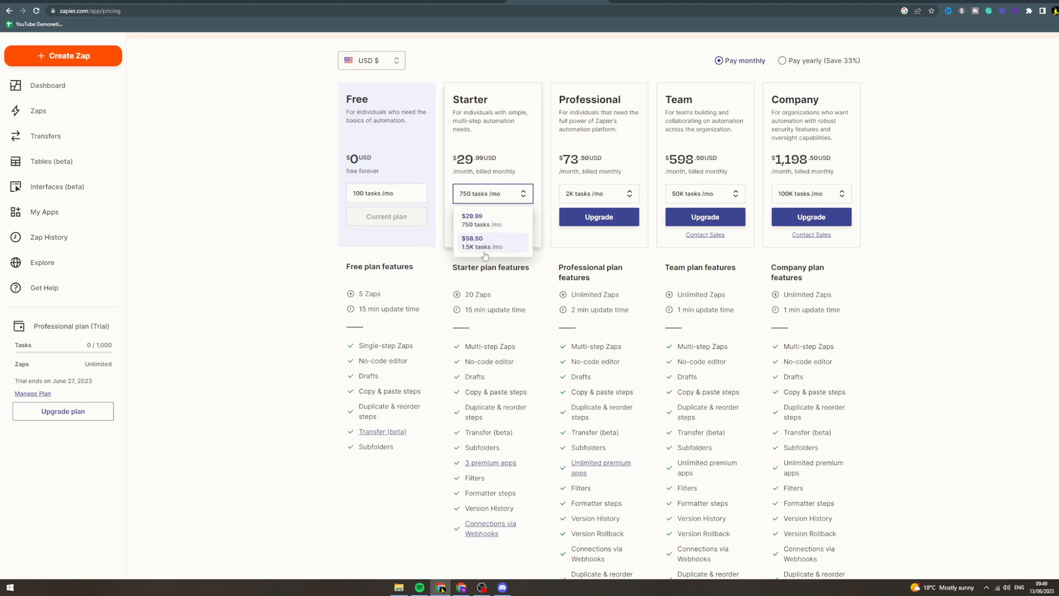
scroll("down", 3)
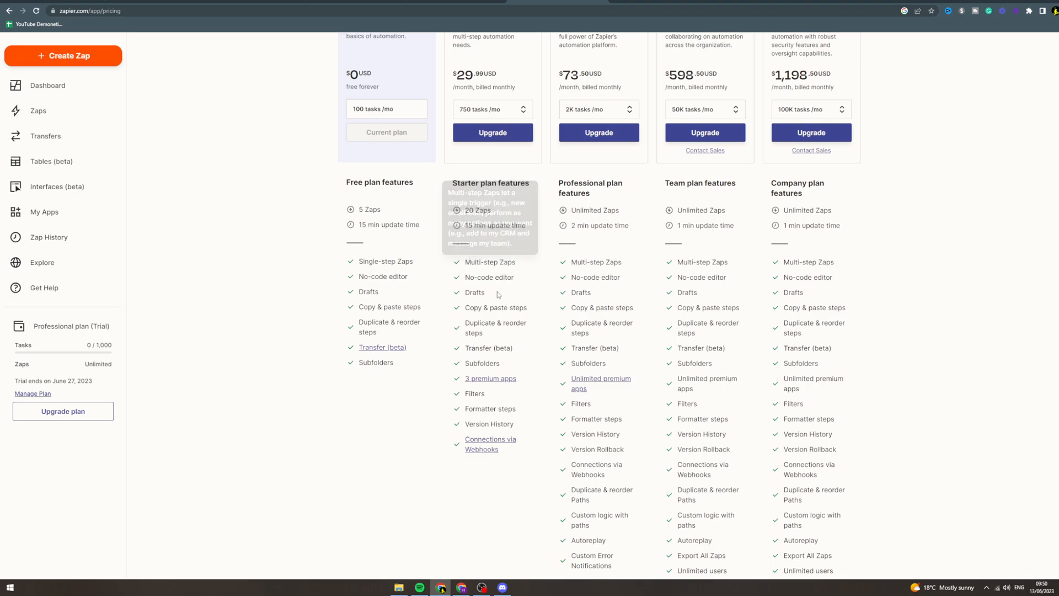
mouse_move(490, 378)
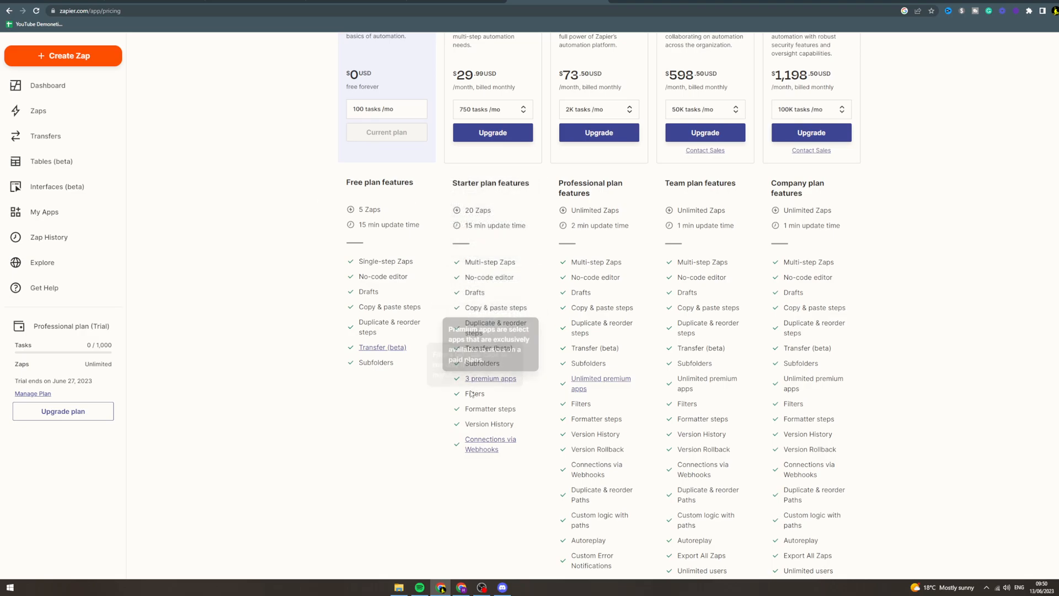
mouse_move(490, 444)
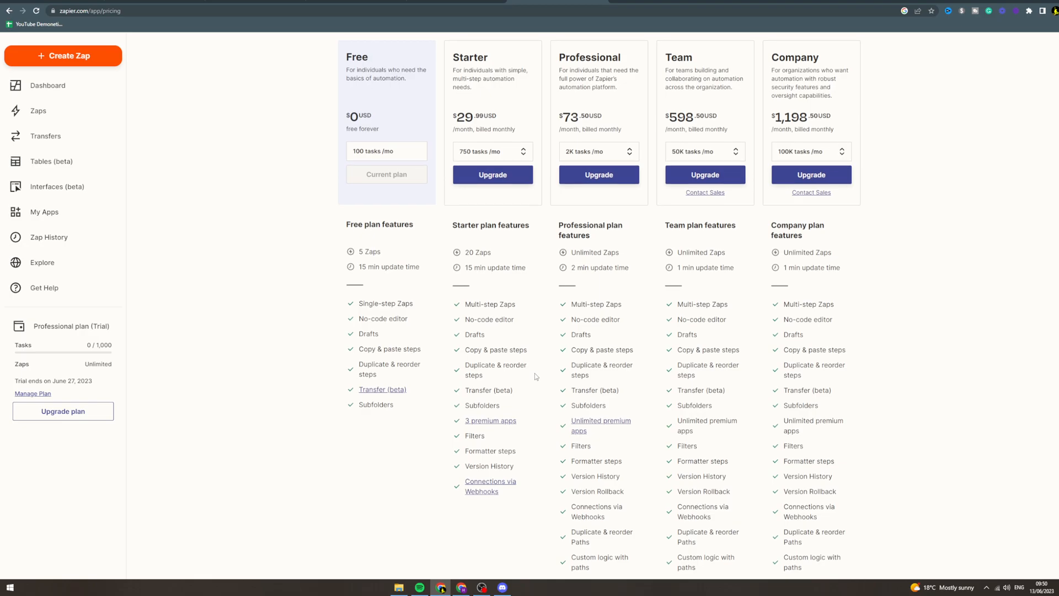
- Choose 2M tasks/mo for Professional ($5,099) and scroll through its premium-app feature details
left_click(597, 362)
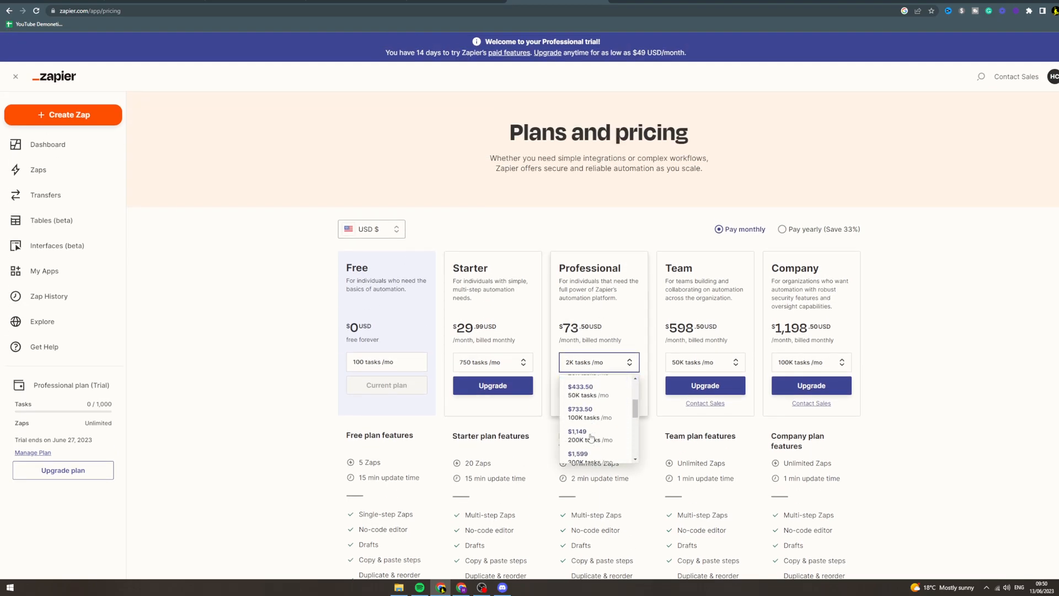
left_click(590, 437)
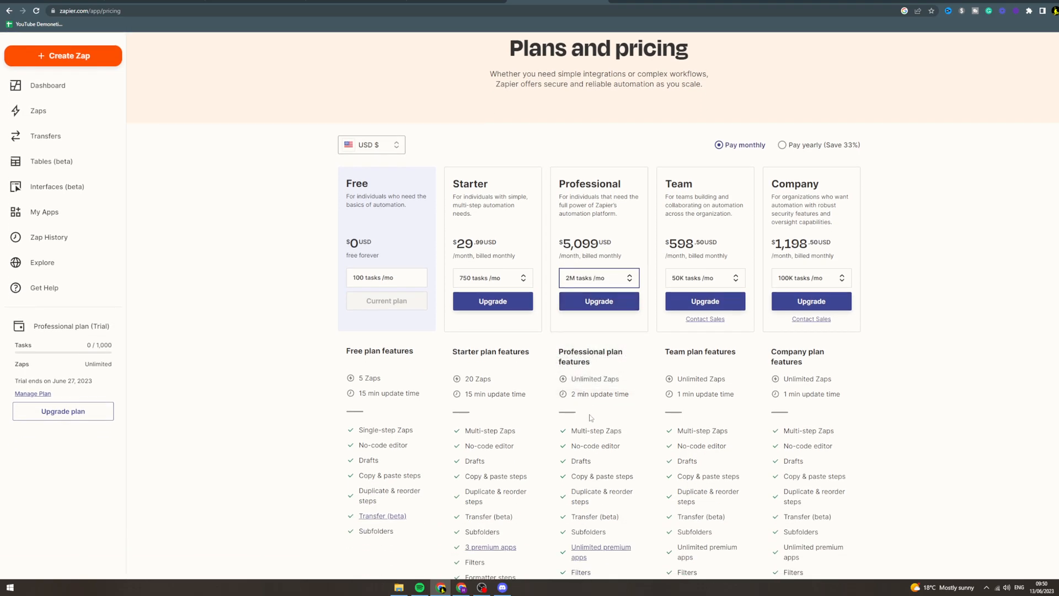
scroll("down", 3)
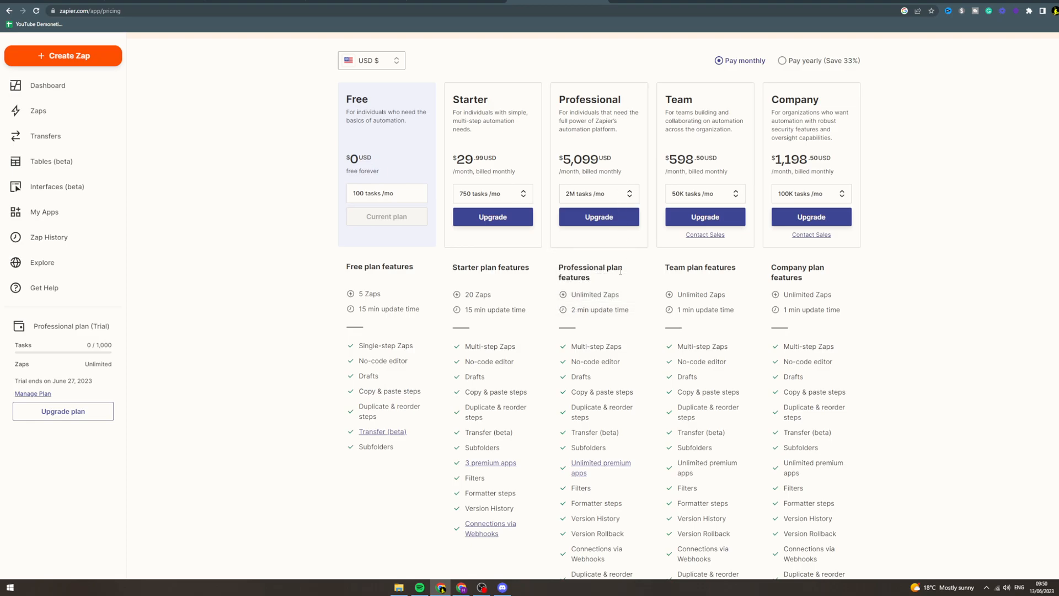
scroll("down", 3)
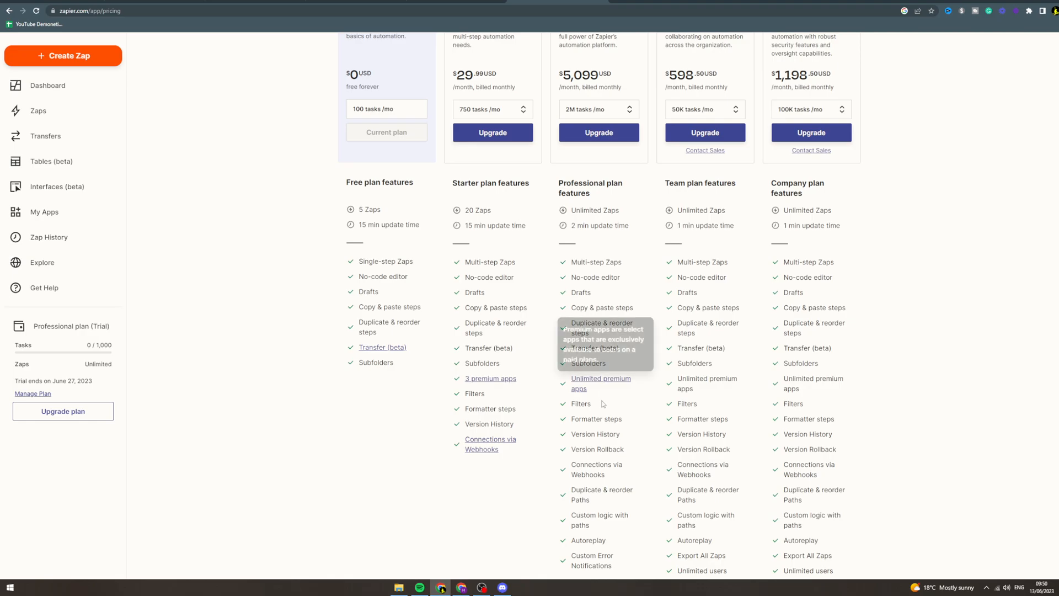
scroll("down", 3)
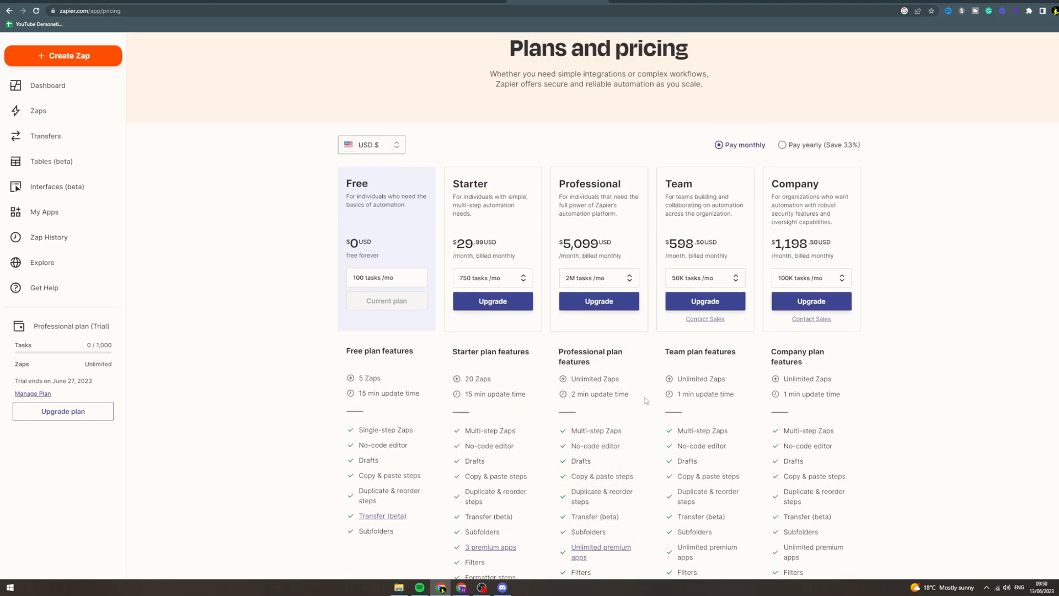
mouse_move(653, 418)
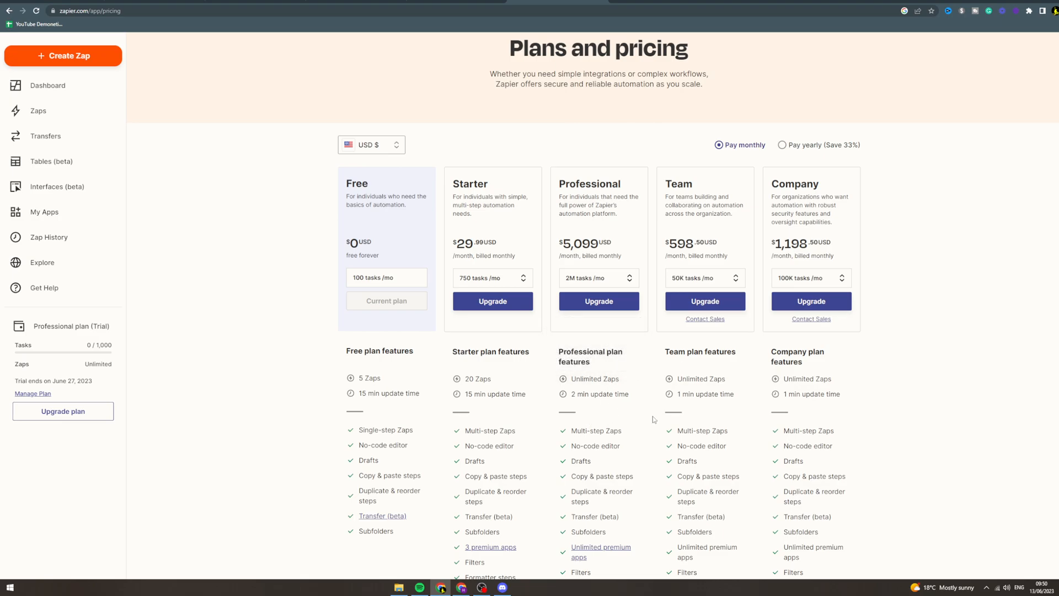
scroll("down", 3)
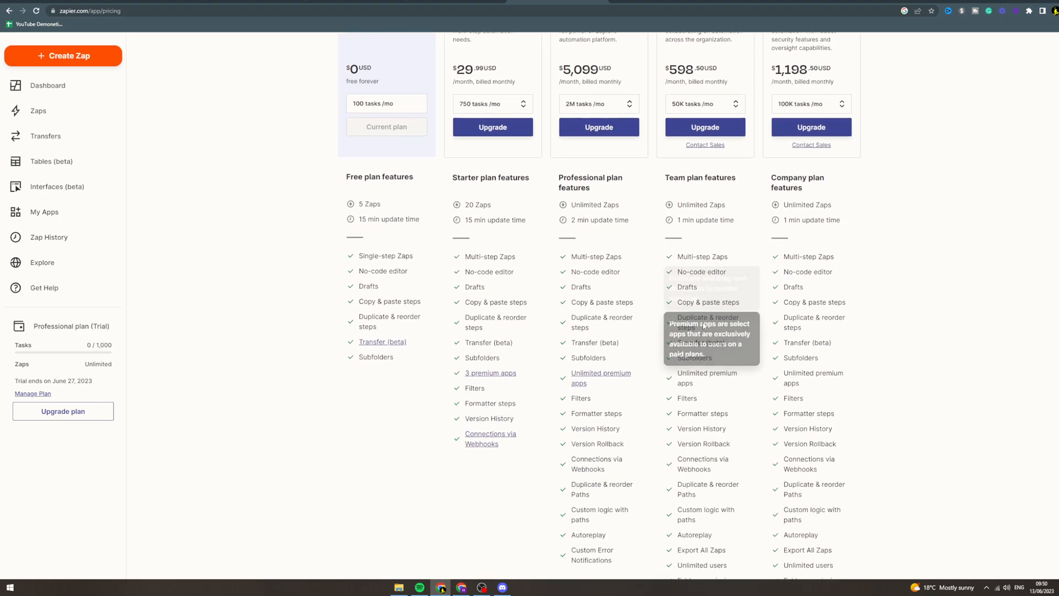
scroll("down", 3)
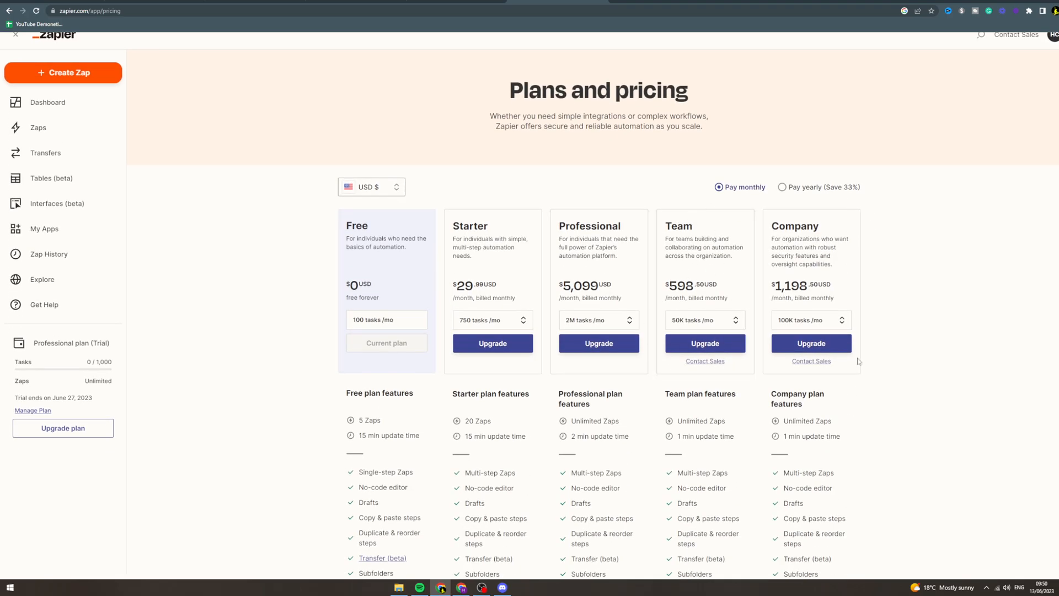
scroll("down", 3)
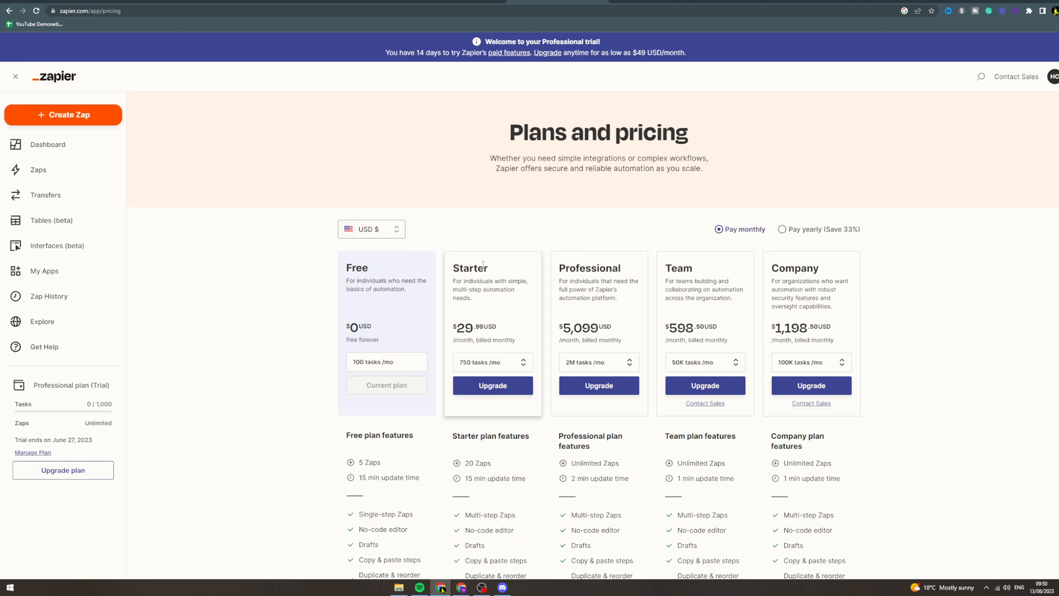
double_click(469, 267)
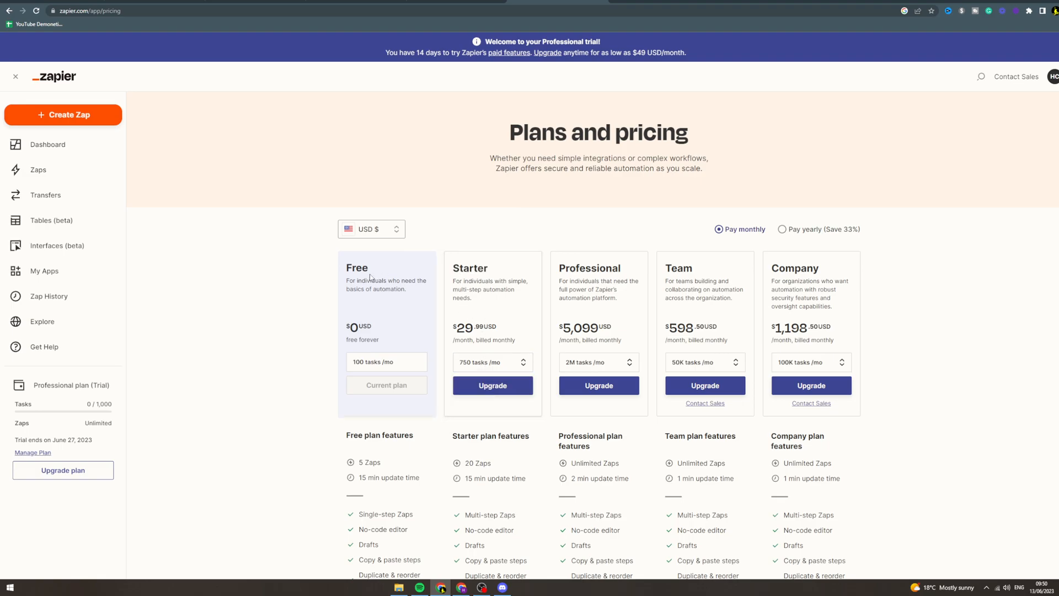
scroll("down", 3)
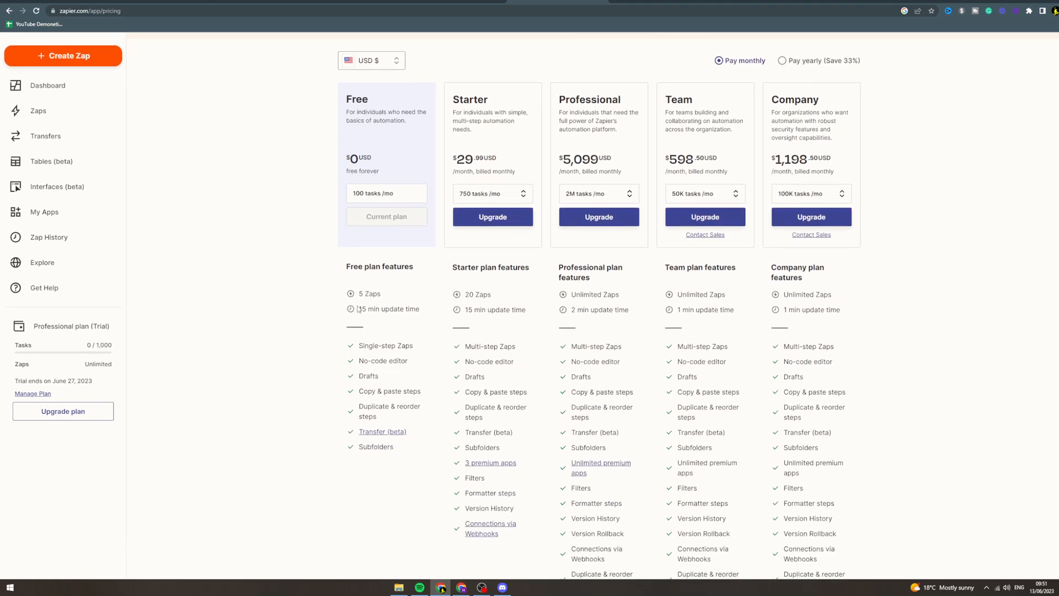
scroll("down", 3)
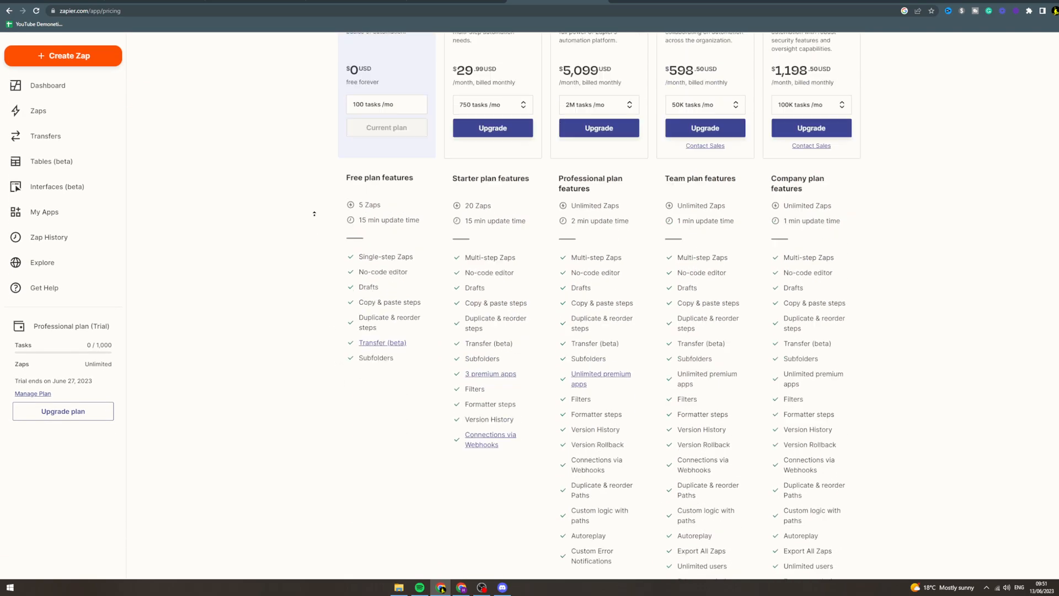